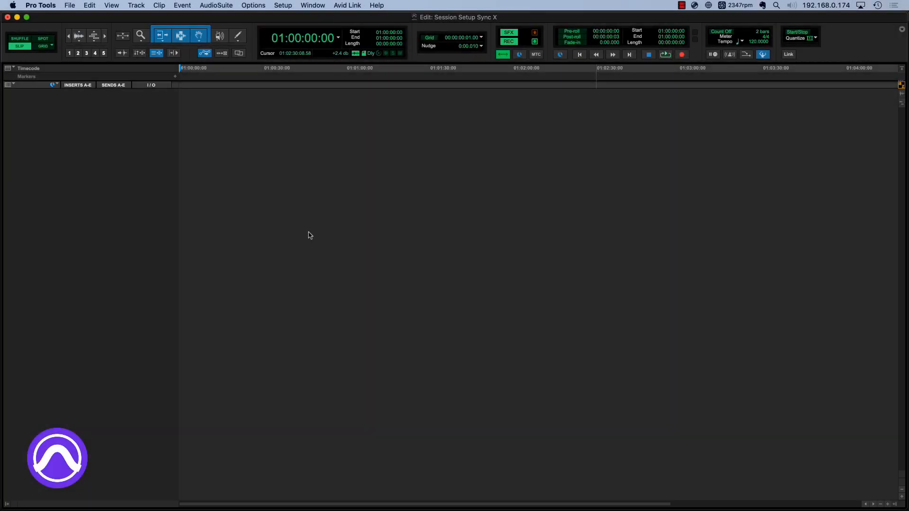
Enable Sync X as the sync device in Peripherals, keeping LTC output at -3 dBu.
left_click(283, 5)
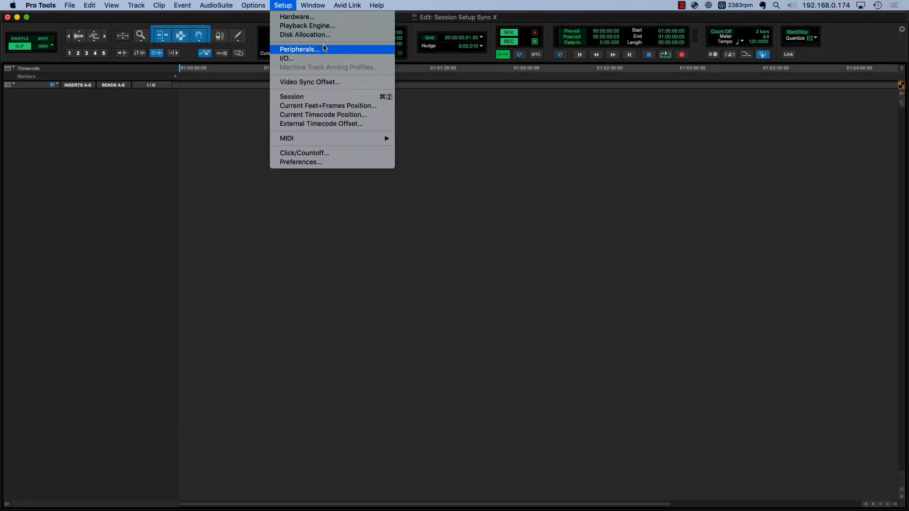
left_click(298, 49)
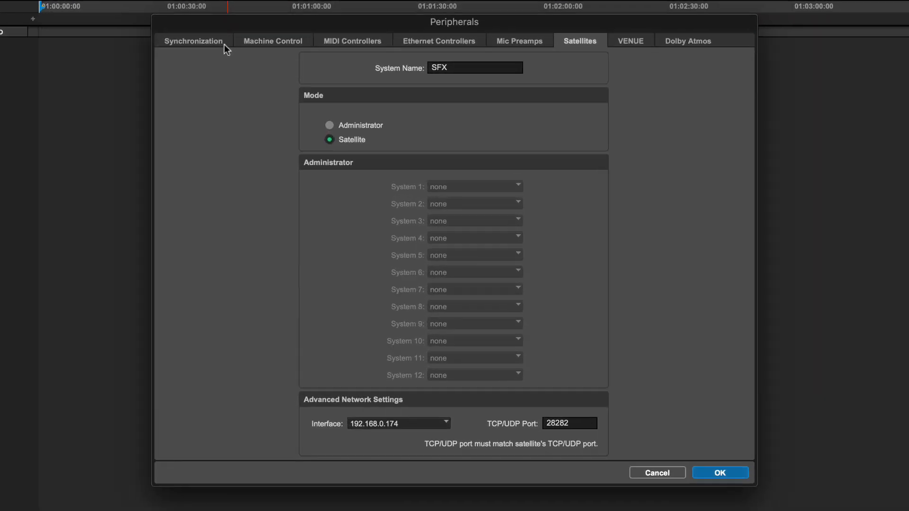
left_click(194, 41)
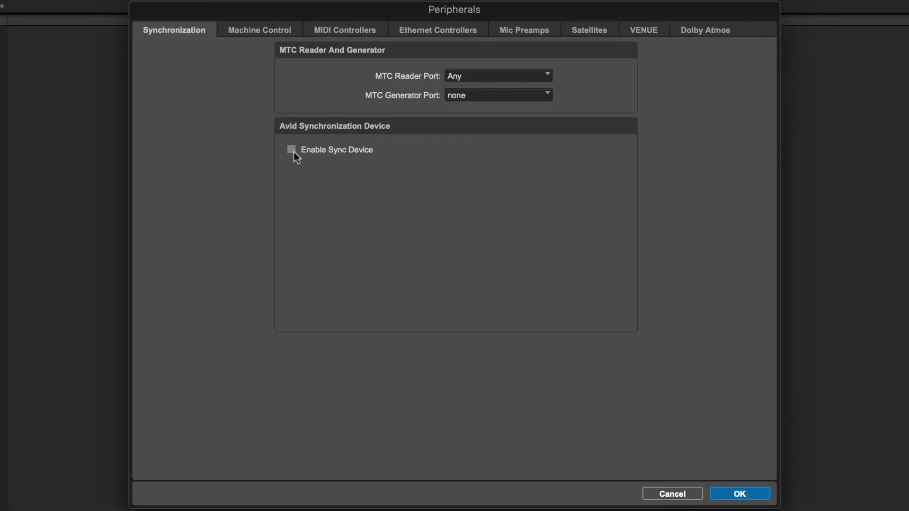
left_click(291, 150)
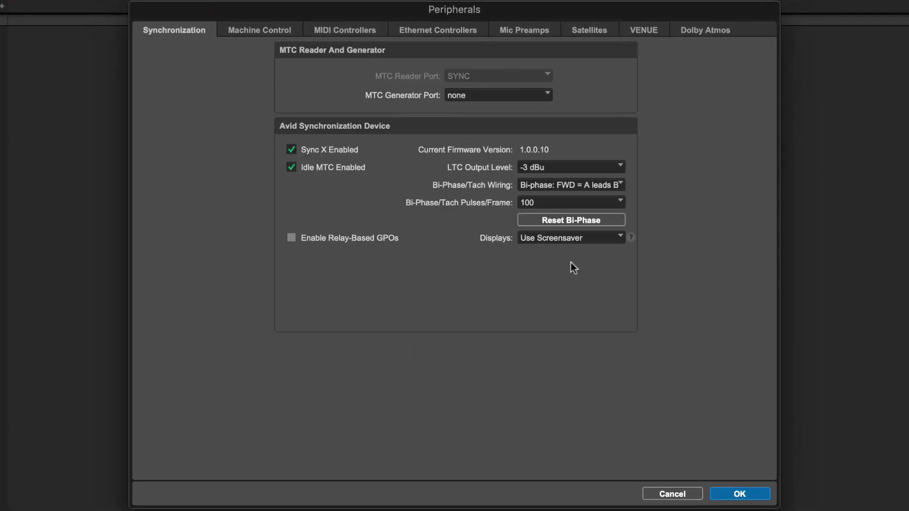
mouse_move(570, 209)
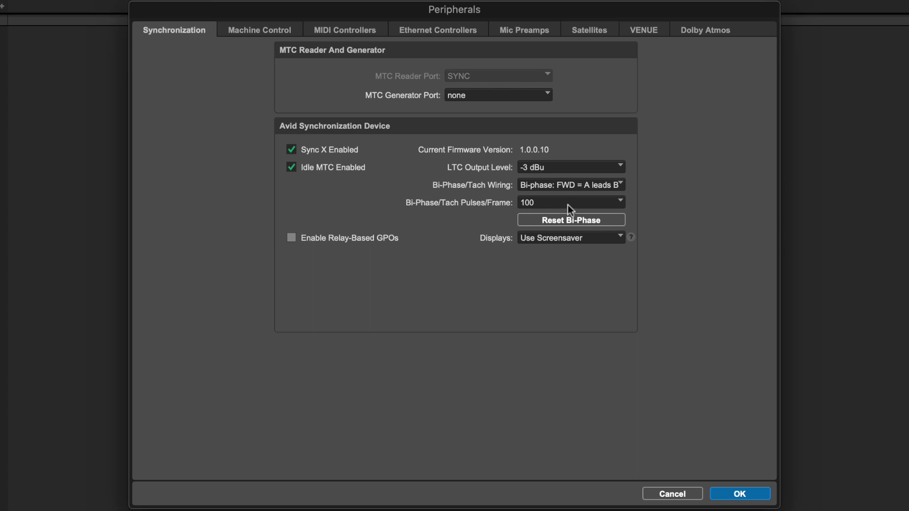
mouse_move(558, 155)
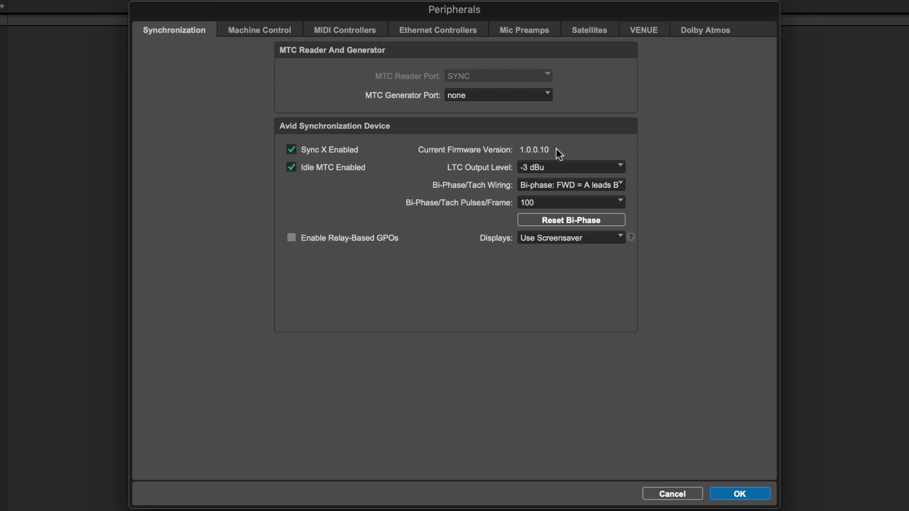
left_click(571, 167)
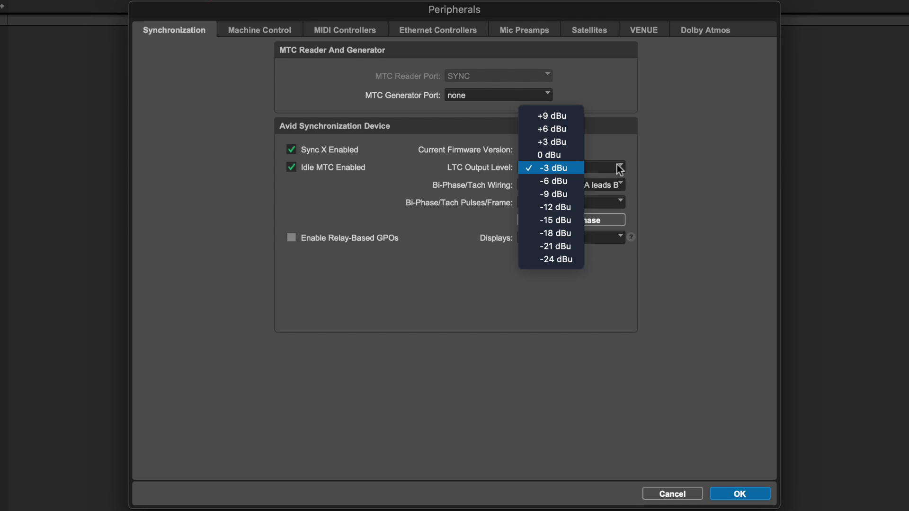
left_click(554, 168)
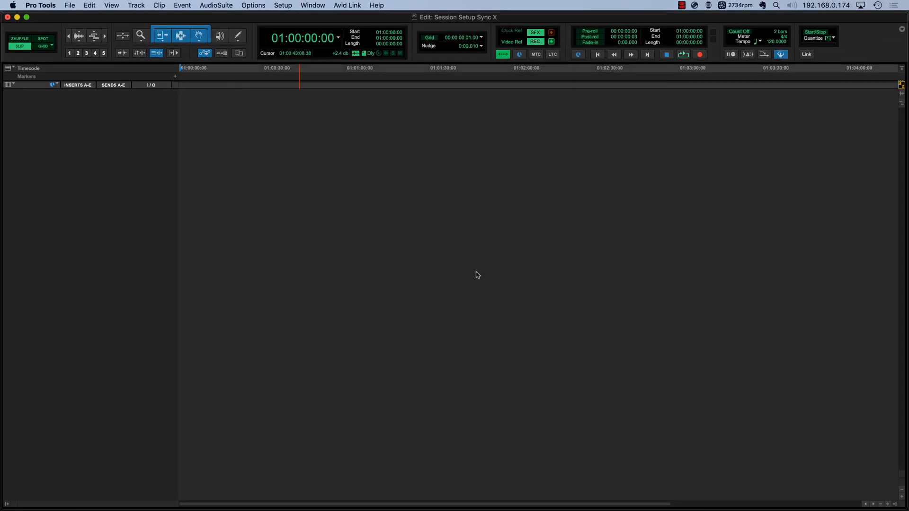
Open Session Setup from the Setup menu to view 48 kHz, 24-bit, 24 fps settings.
left_click(283, 5)
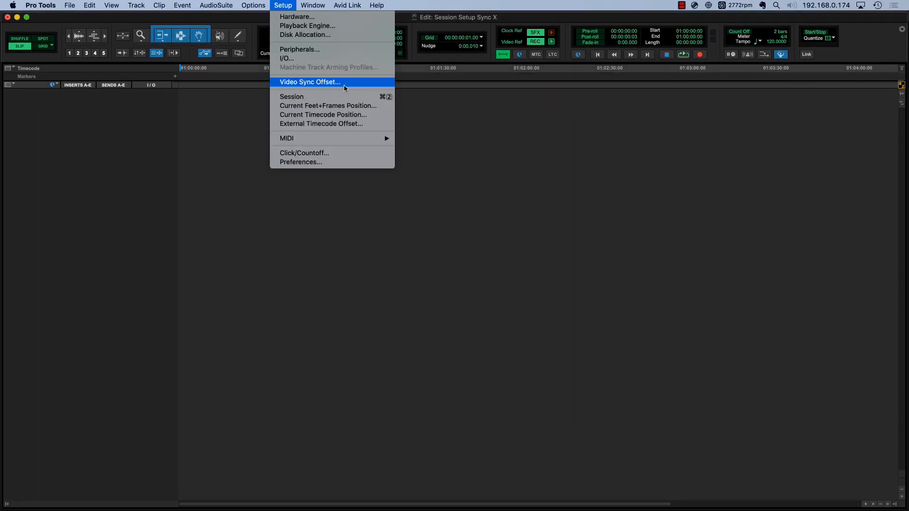
mouse_move(348, 96)
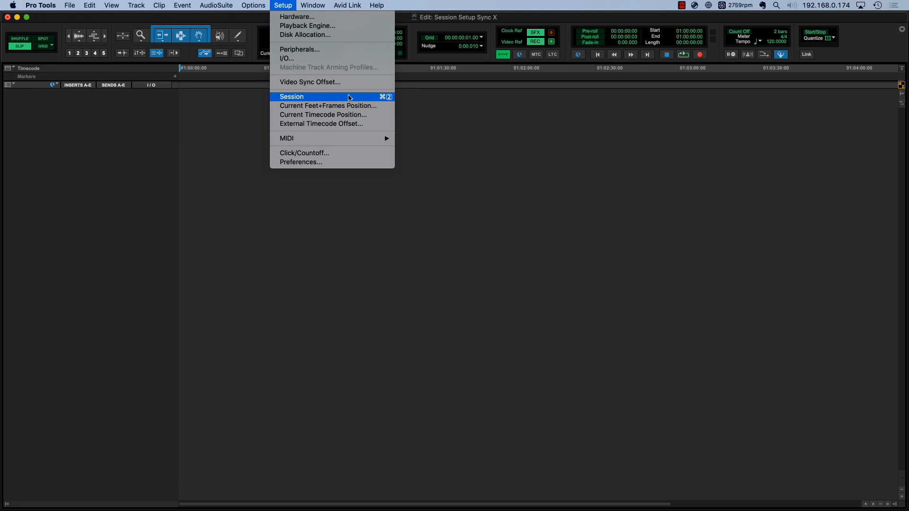
left_click(292, 96)
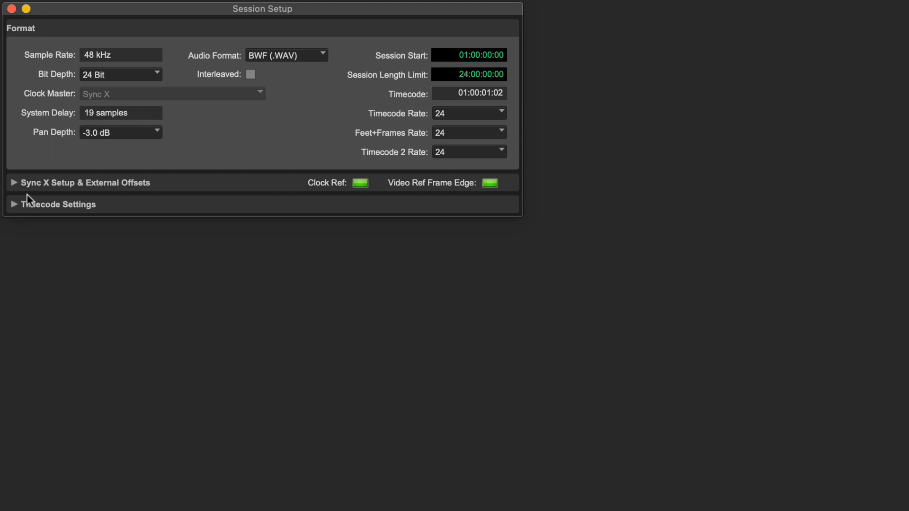
Expand Sync X Setup & External Offsets and keep LTC as the positional reference.
left_click(13, 183)
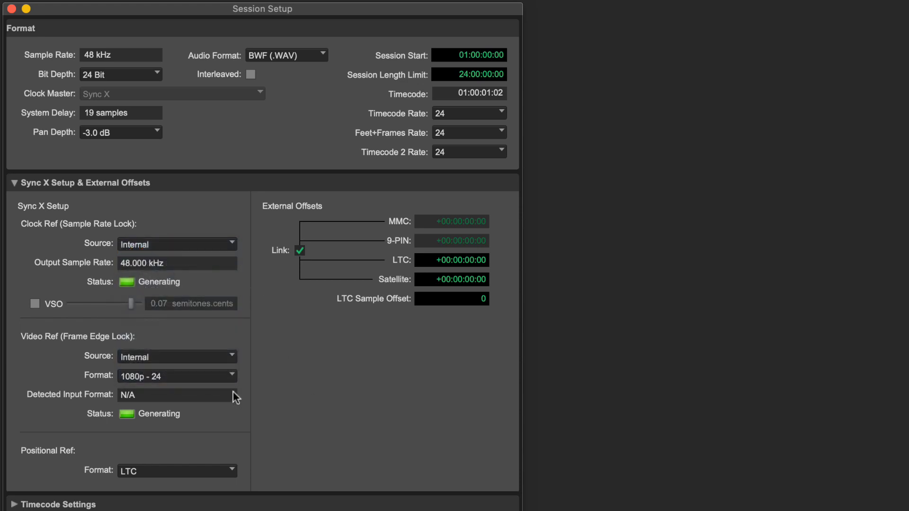
mouse_move(236, 474)
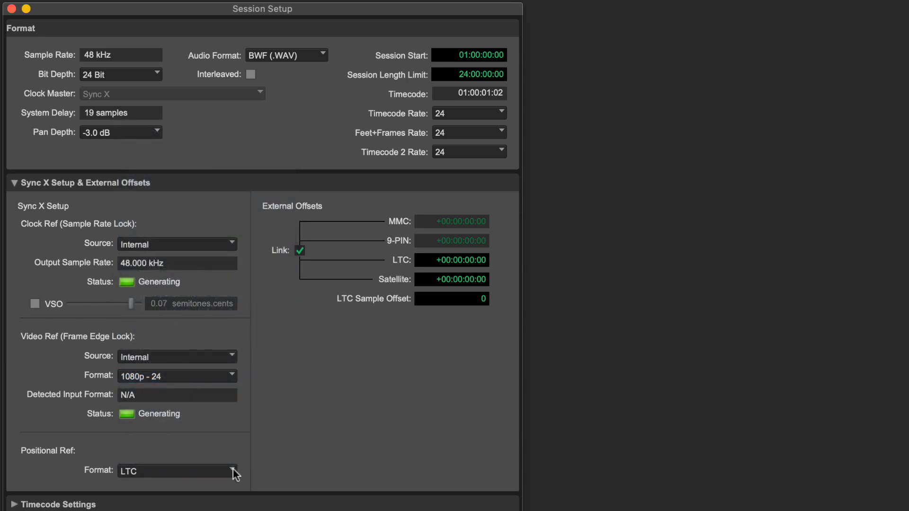
left_click(176, 470)
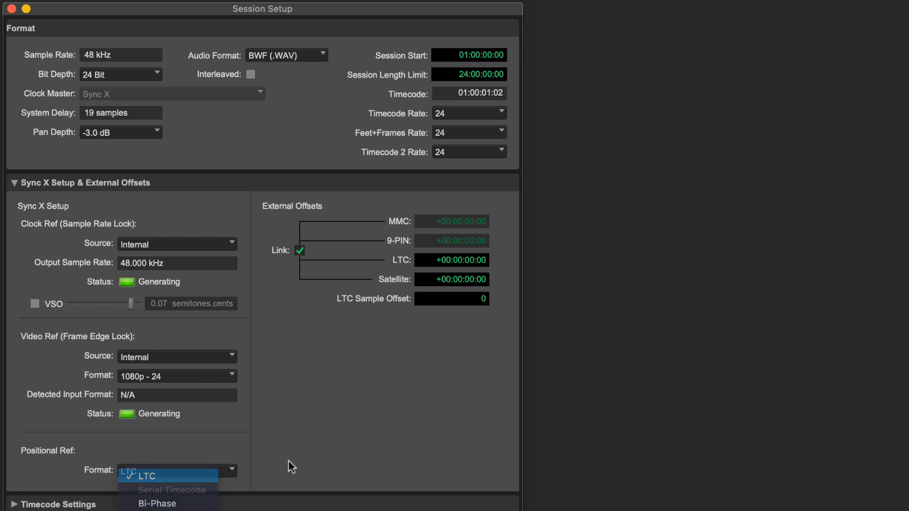
left_click(147, 476)
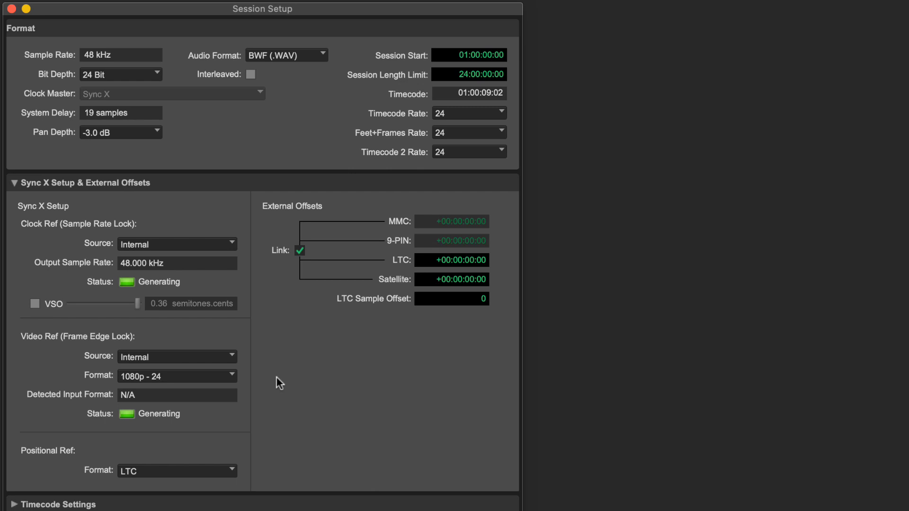
left_click(176, 356)
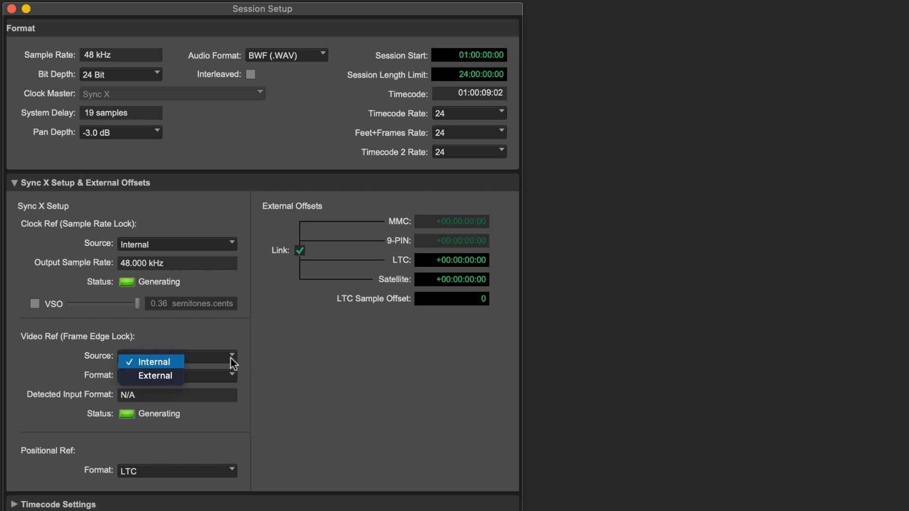
left_click(154, 376)
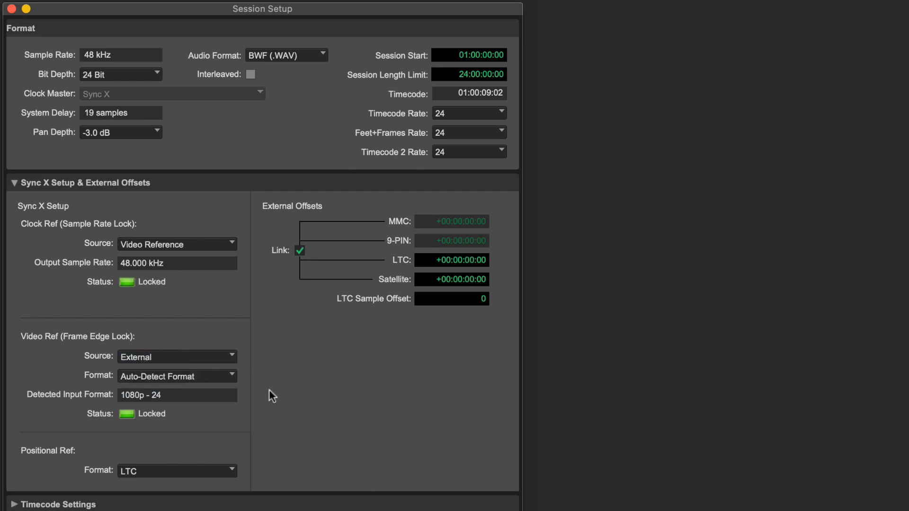
left_click(177, 243)
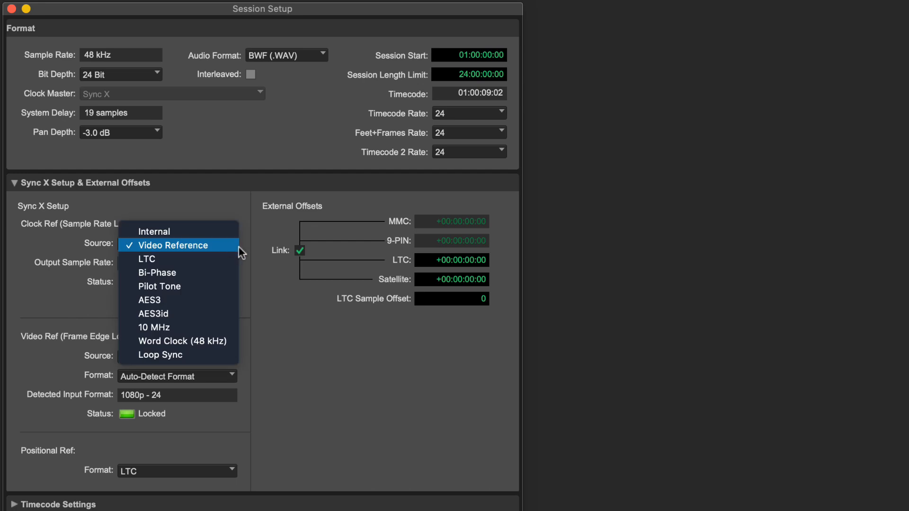
left_click(170, 245)
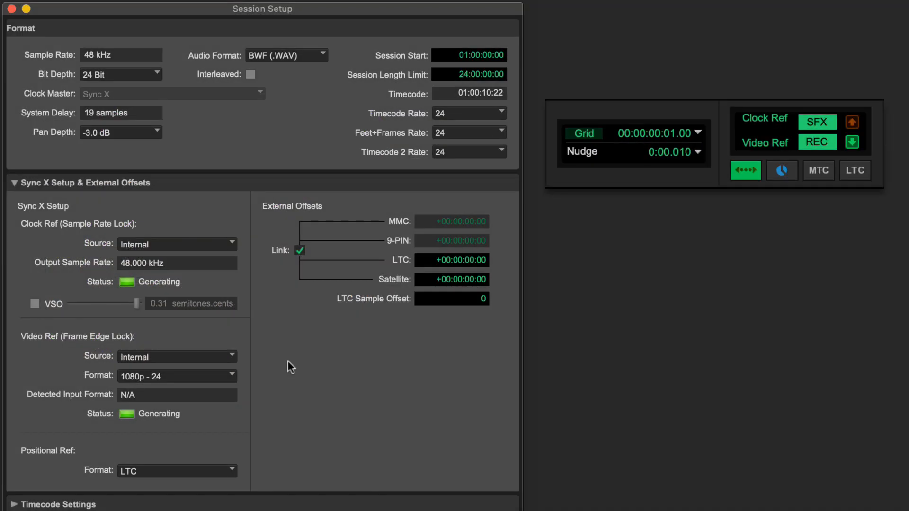
Set the Sync X Clock Ref Source to Video Reference.
left_click(177, 243)
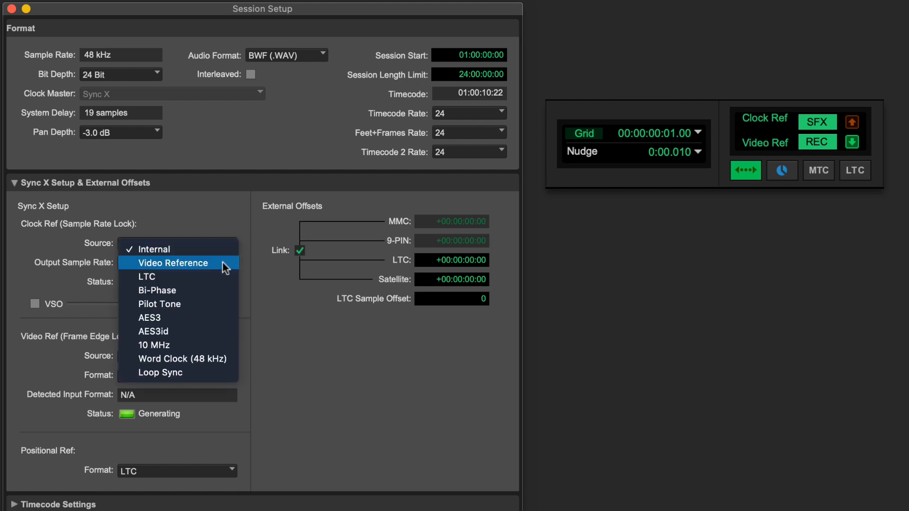
left_click(172, 262)
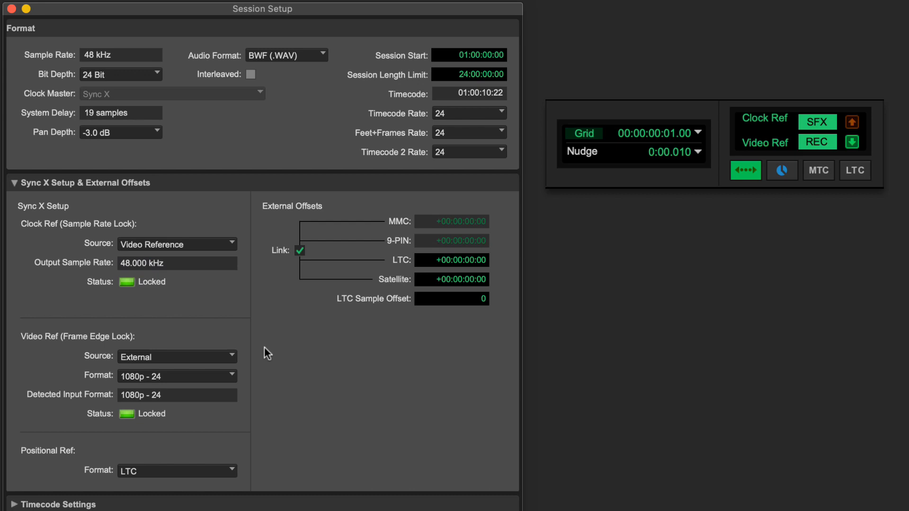
left_click(177, 244)
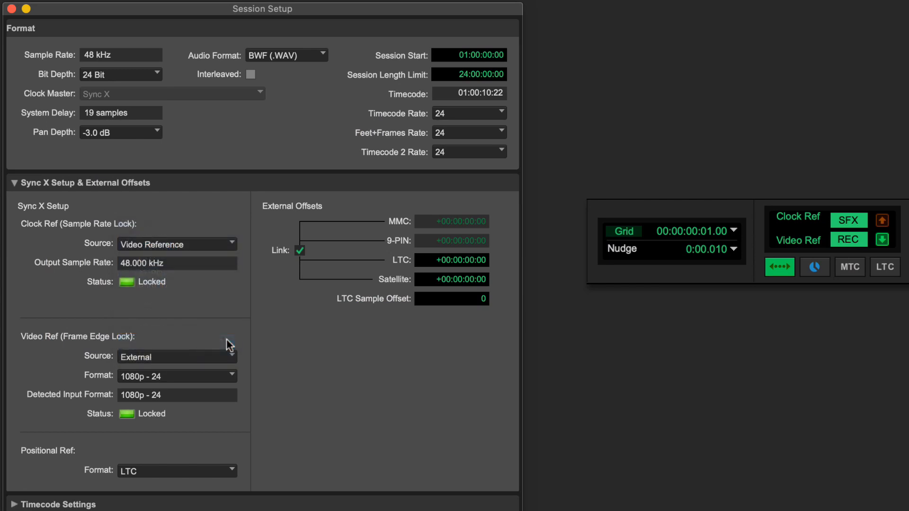
Clock from Word Clock, keep external video source, and set video format to 720p - 29.97.
left_click(176, 244)
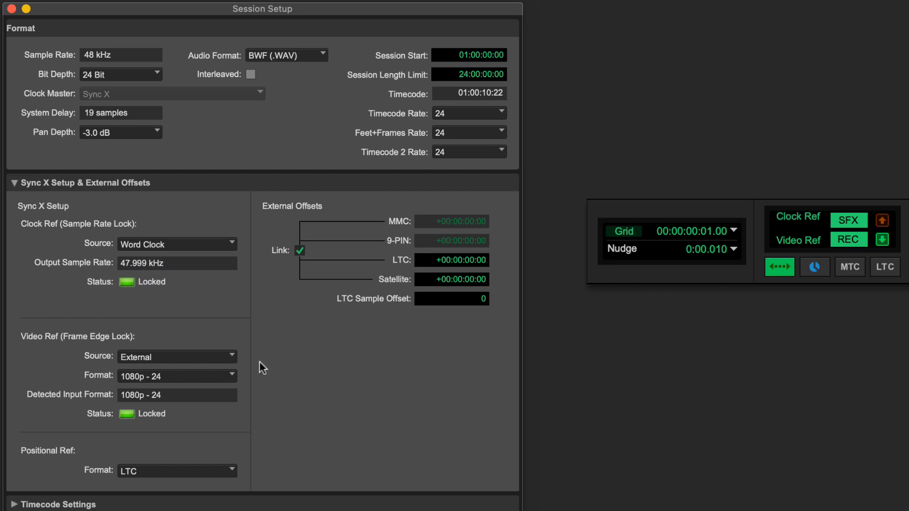
left_click(176, 357)
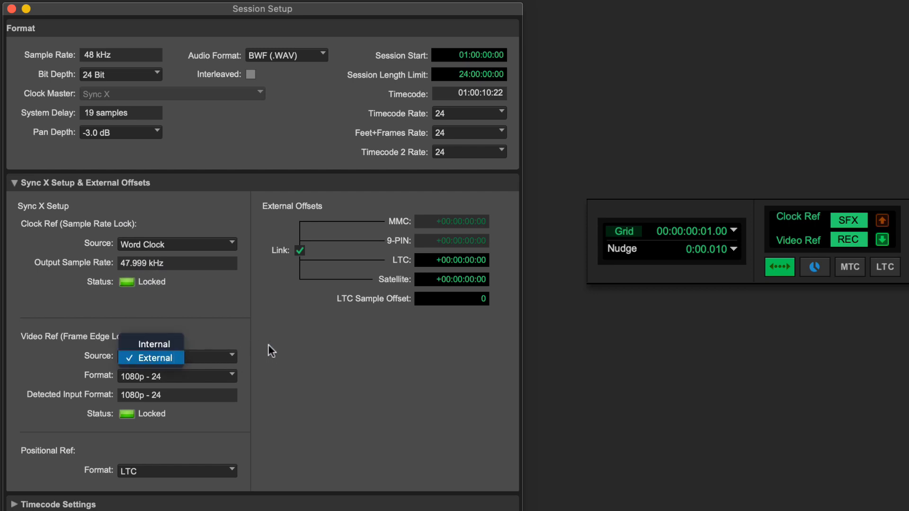
left_click(150, 358)
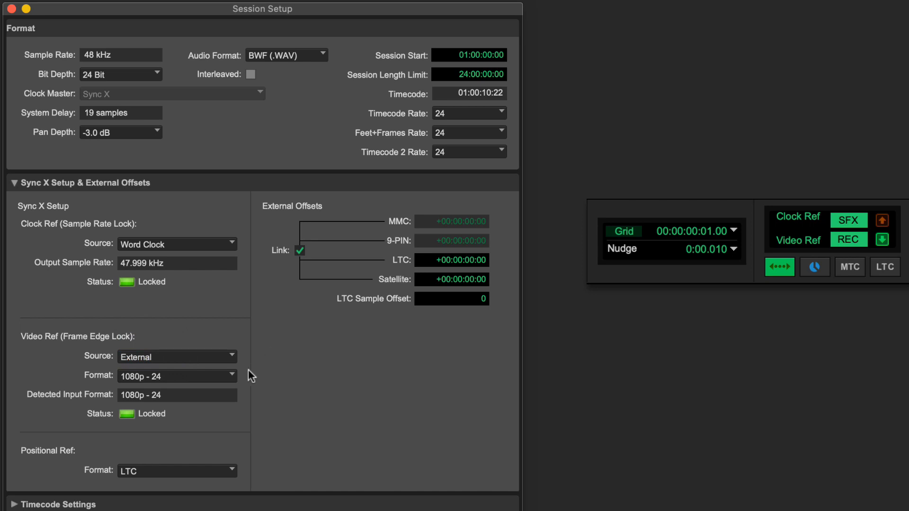
left_click(176, 376)
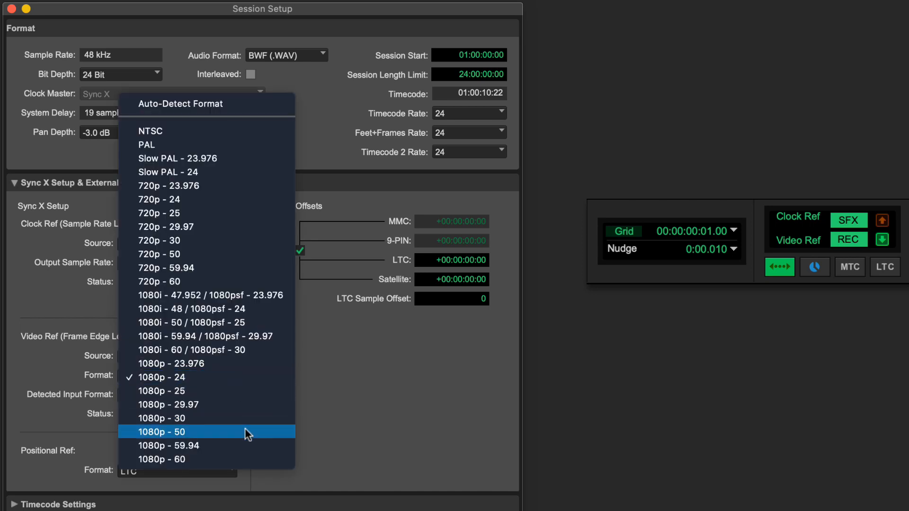
mouse_move(261, 459)
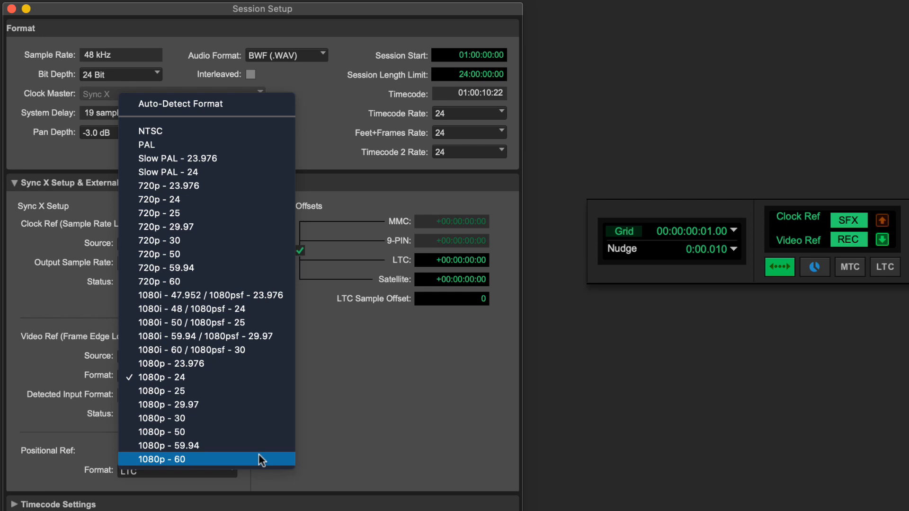
mouse_move(281, 390)
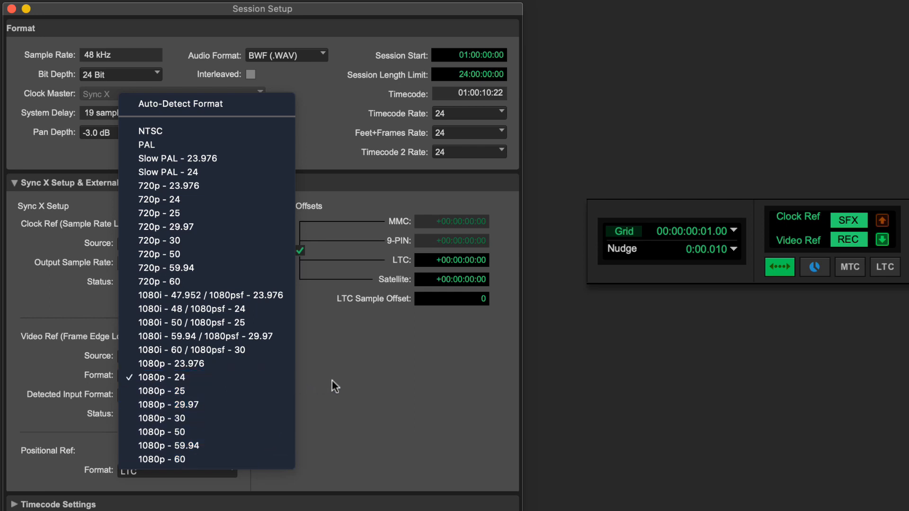
left_click(162, 377)
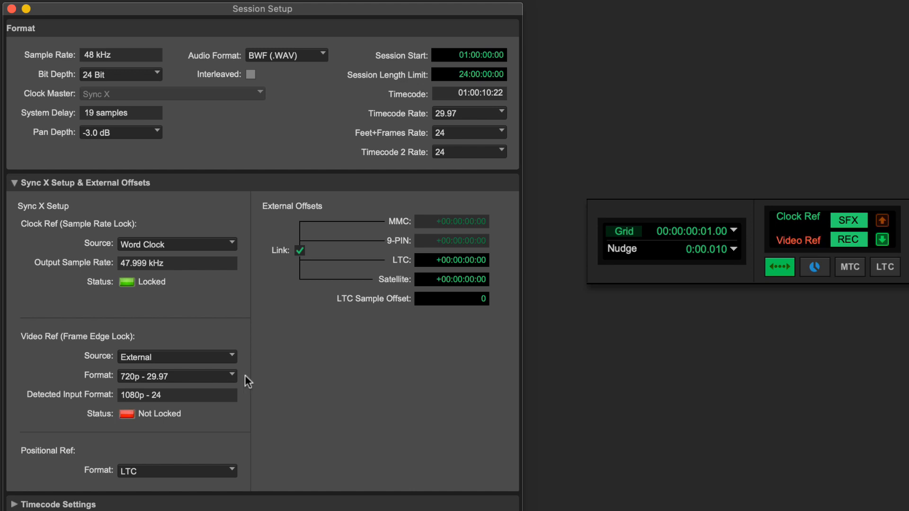
Set the video reference format to Auto-Detect and the timecode rate to 24 fps.
left_click(177, 375)
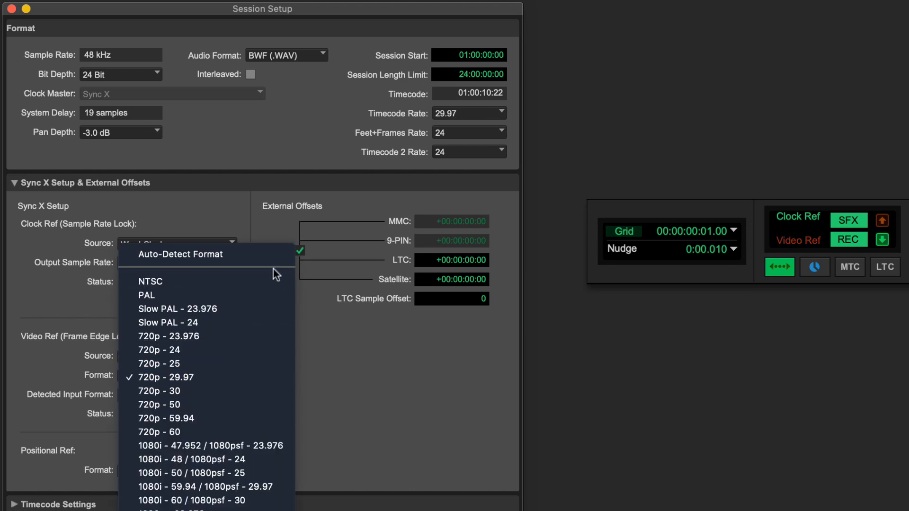
mouse_move(180, 254)
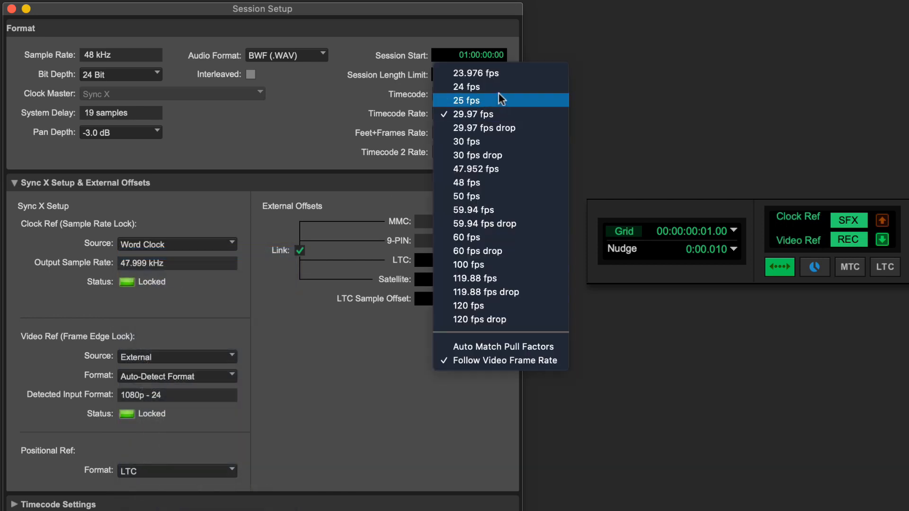
left_click(467, 87)
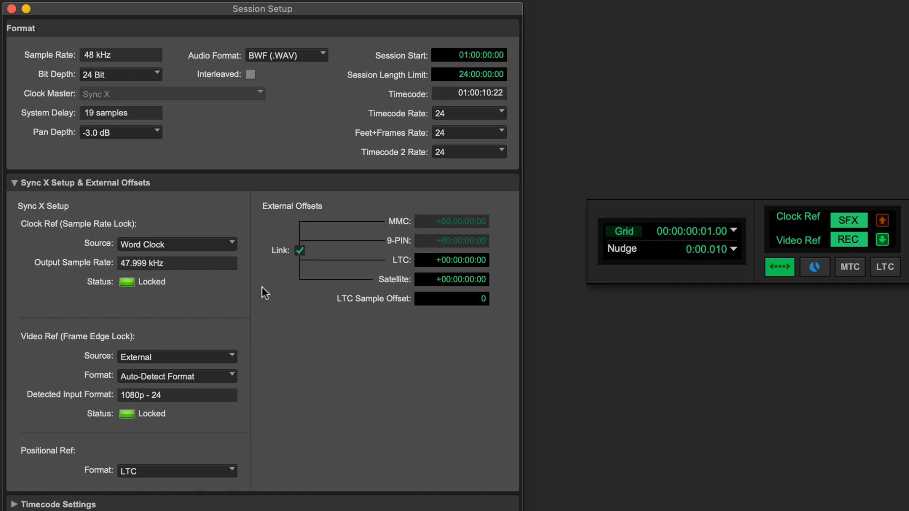
Set clock and video references to Internal, reviewing formats while keeping 1080p - 24.
left_click(177, 243)
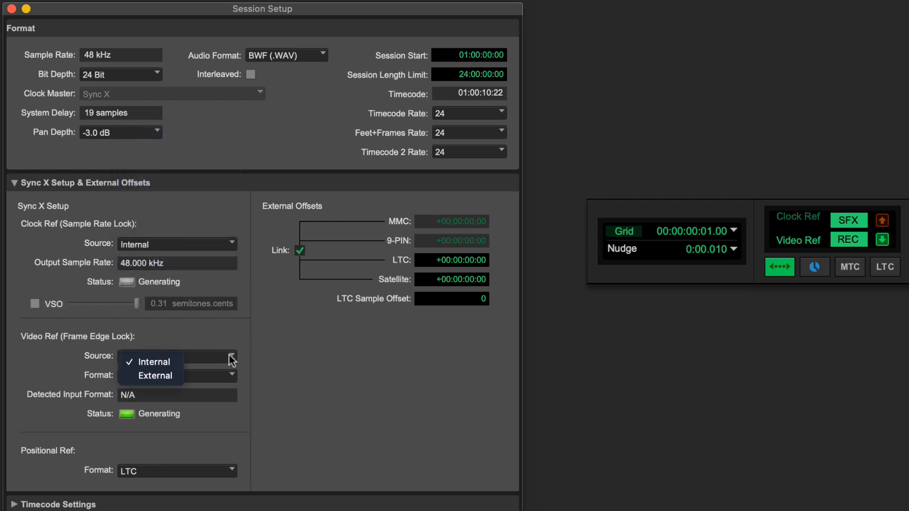
left_click(156, 362)
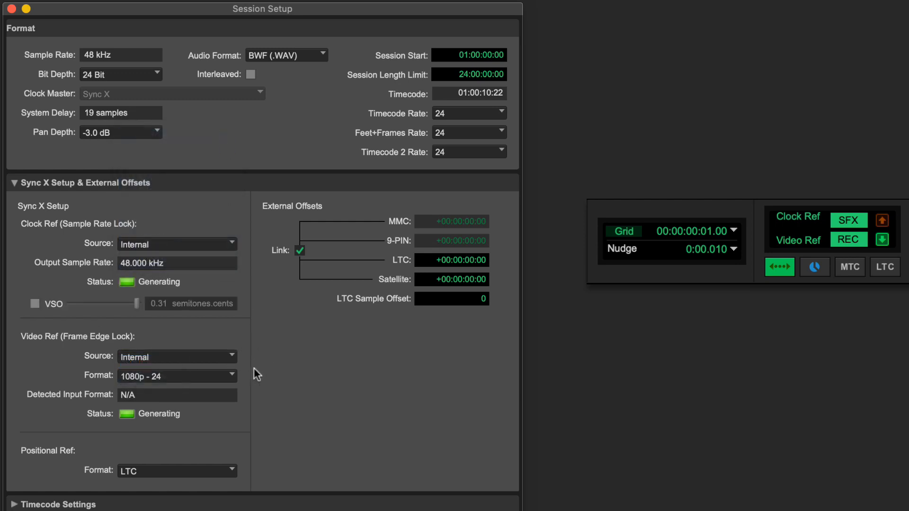
left_click(177, 375)
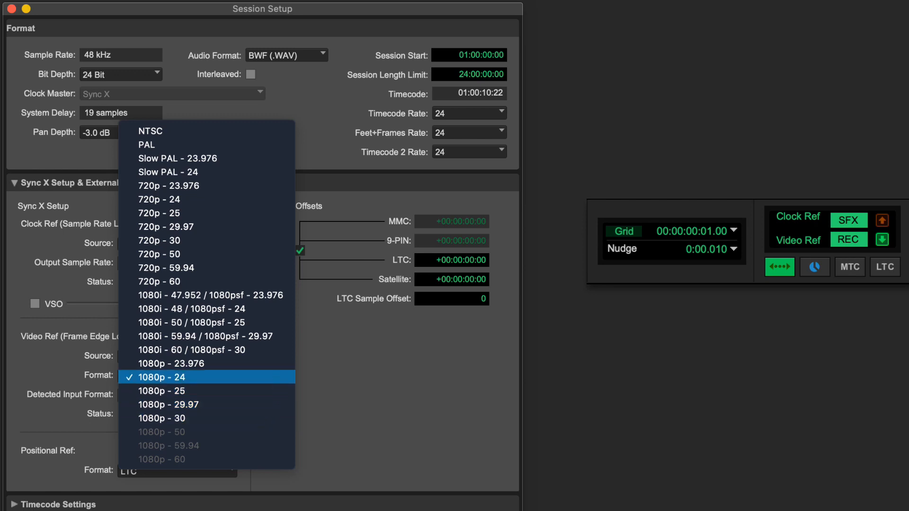
mouse_move(277, 382)
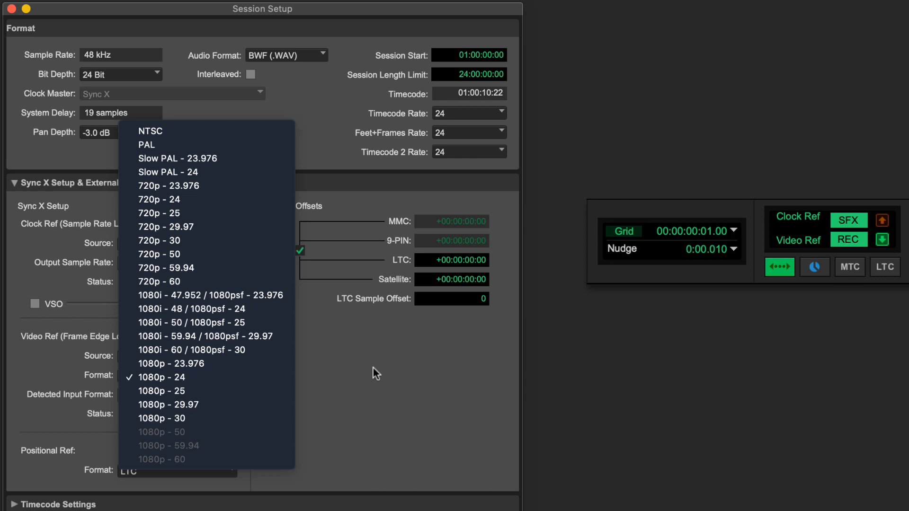
left_click(162, 378)
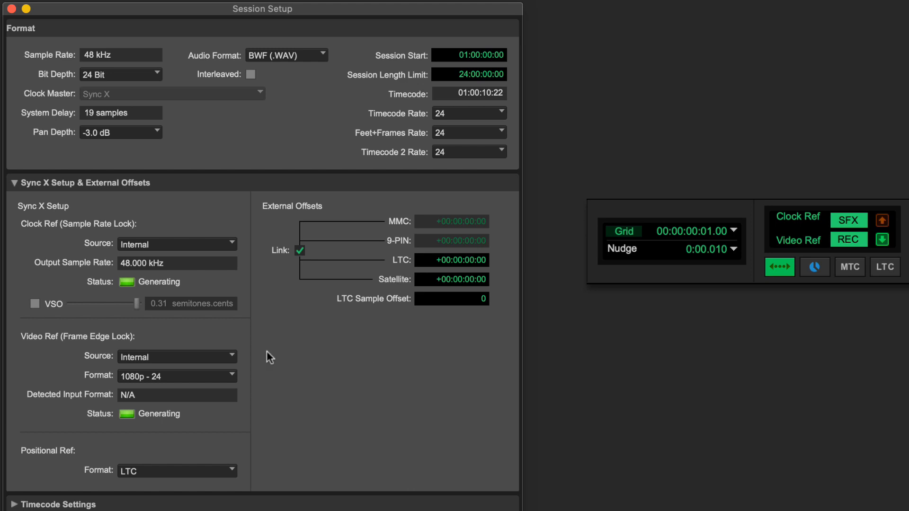
left_click(34, 303)
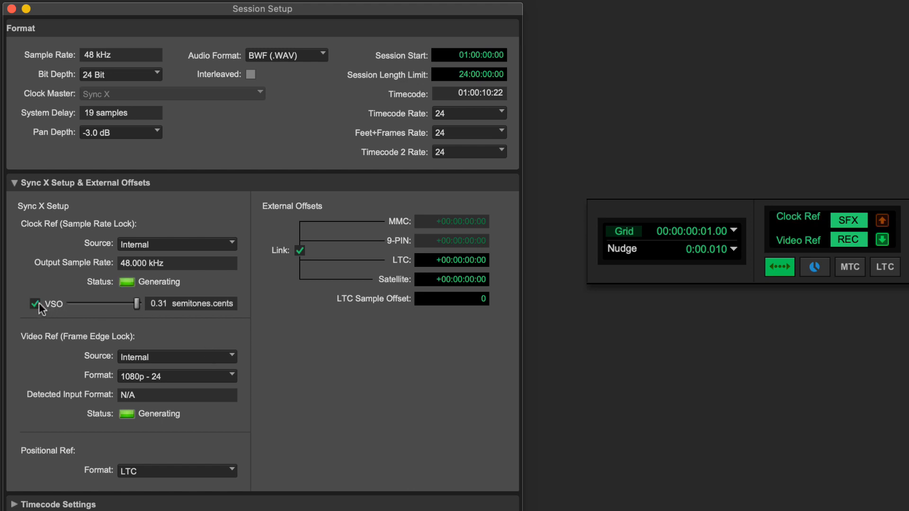
left_click_drag(136, 304, 121, 304)
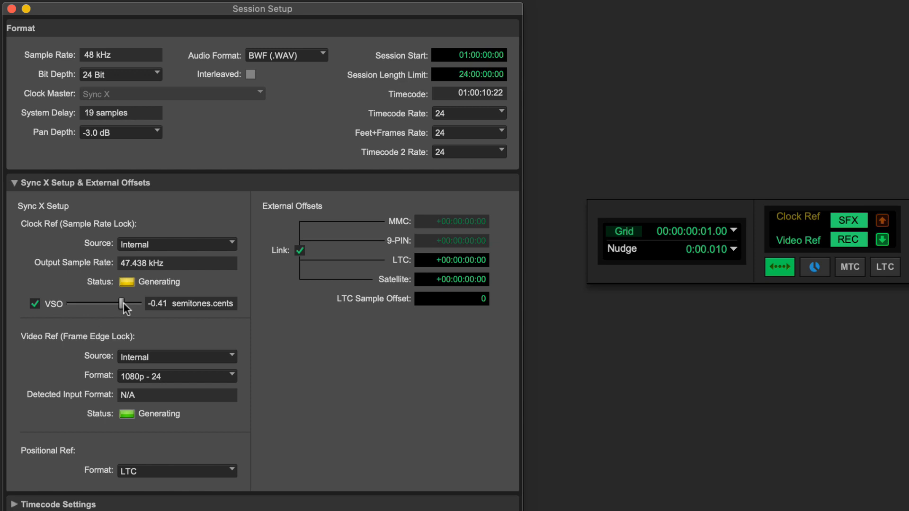
left_click_drag(122, 304, 98, 304)
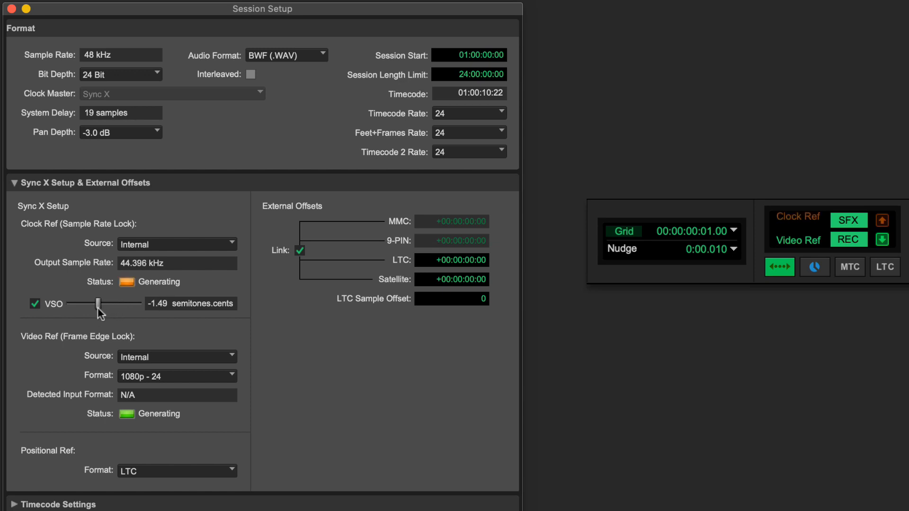
left_click_drag(97, 303, 112, 303)
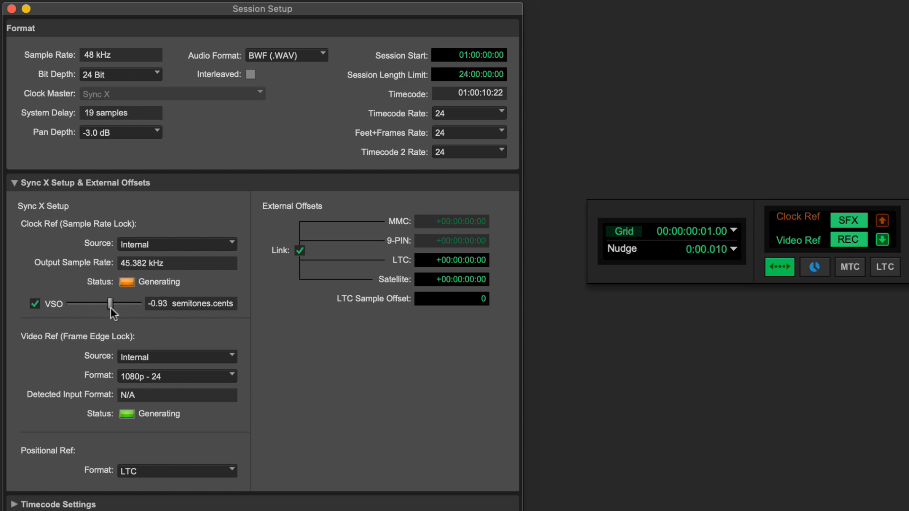
left_click_drag(111, 303, 134, 303)
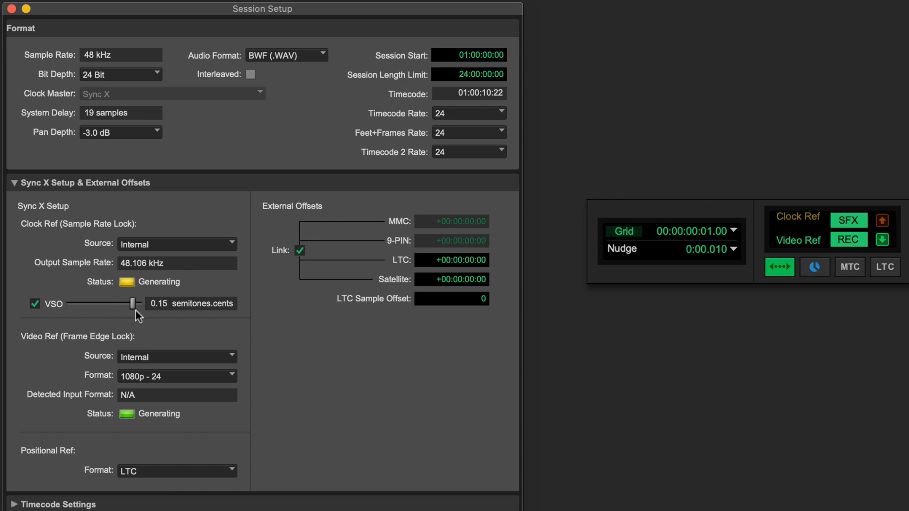
left_click_drag(133, 303, 142, 303)
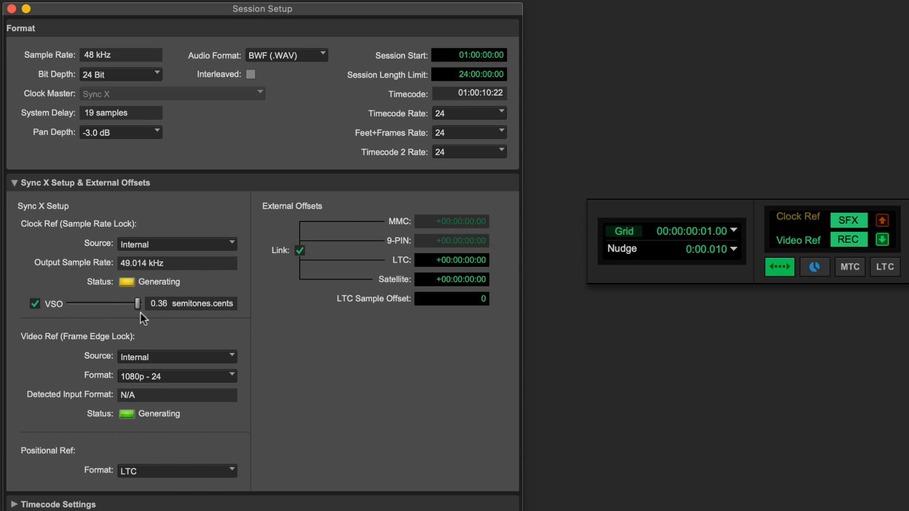
left_click(35, 304)
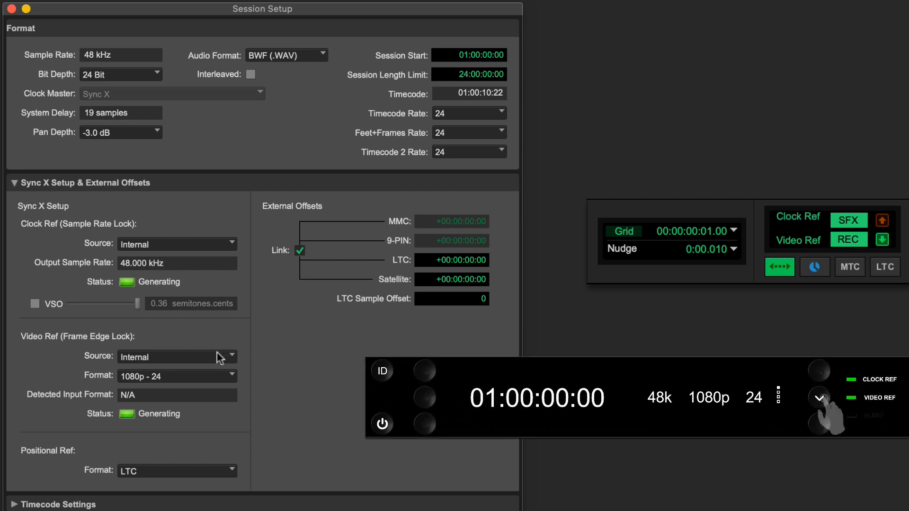
Use the external video reference, try 720p - 23.976, then return to Auto-Detect Format.
left_click(177, 357)
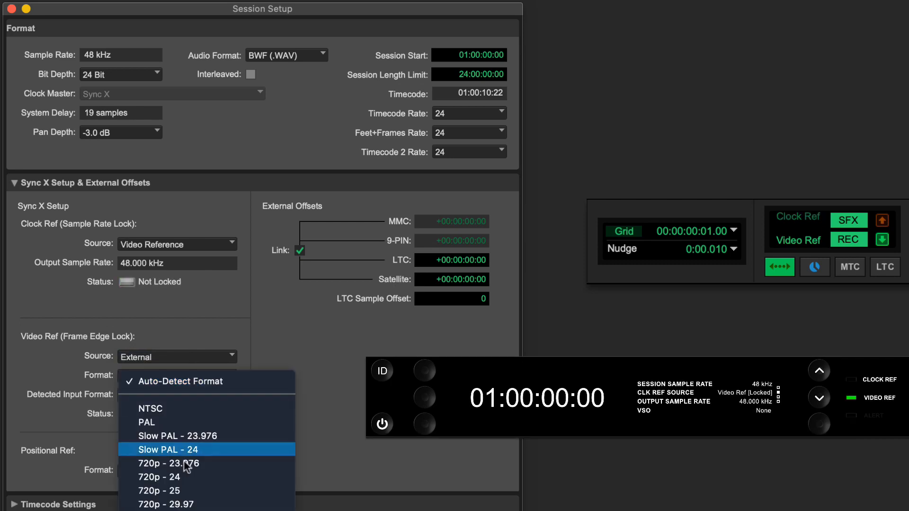
left_click(169, 463)
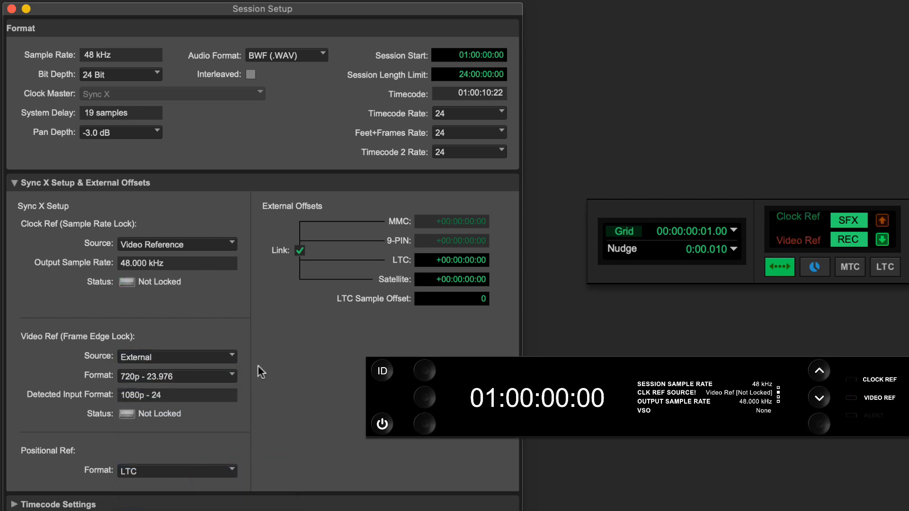
left_click(177, 375)
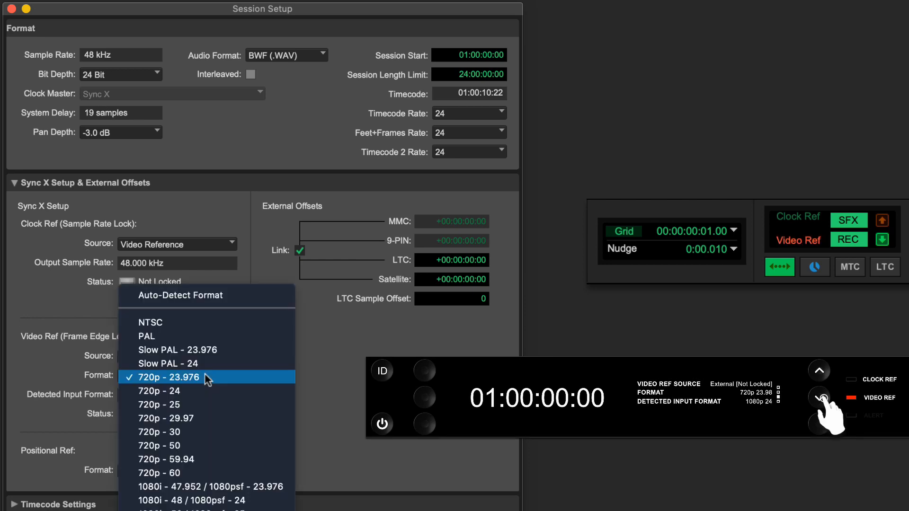
left_click(181, 295)
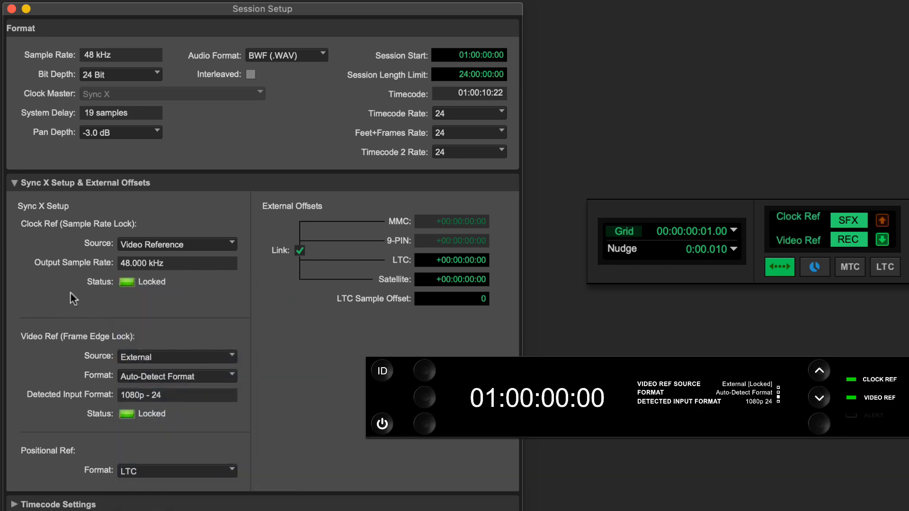
mouse_move(207, 467)
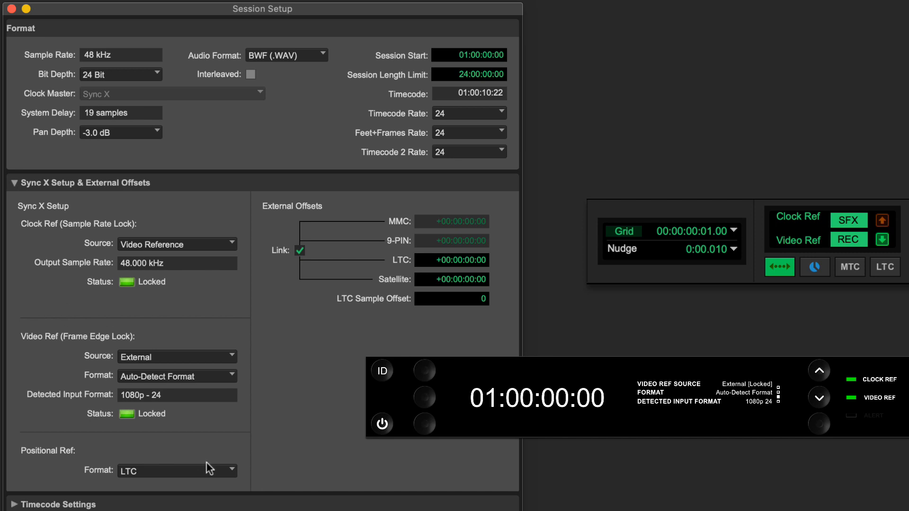
Check the Positional Ref Format options, then set Clock Ref Source to Internal.
left_click(177, 470)
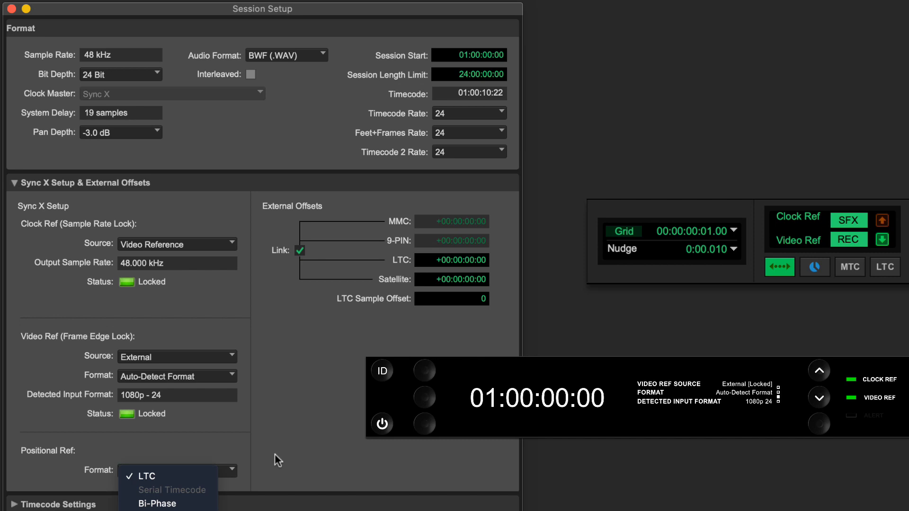
left_click(176, 243)
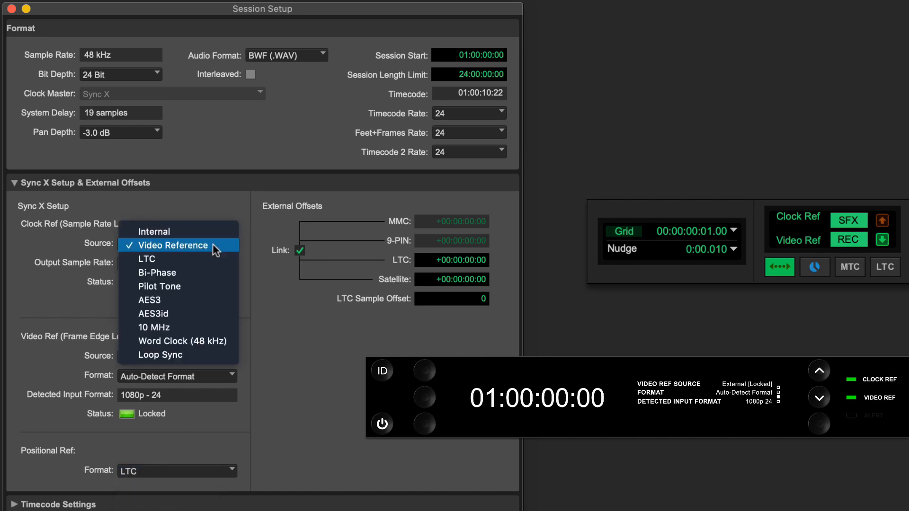
left_click(153, 230)
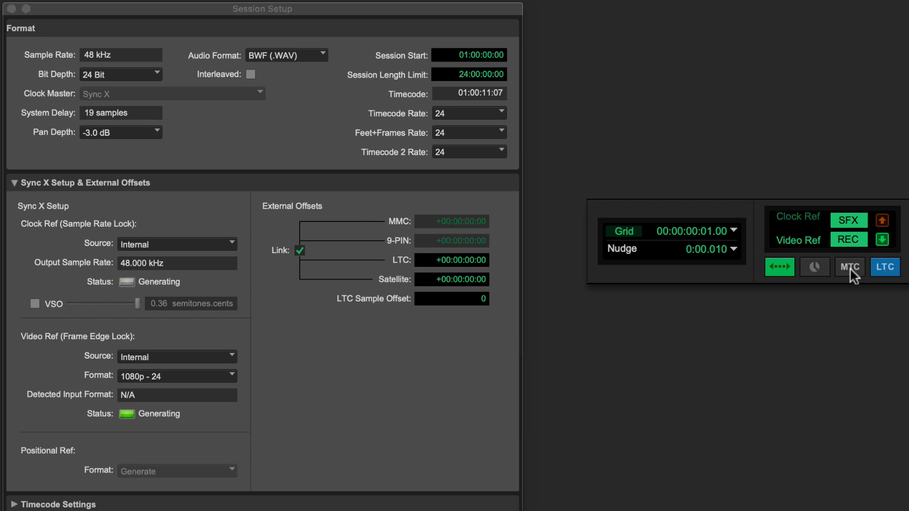
Turn on MTC timecode output alongside LTC.
left_click(850, 267)
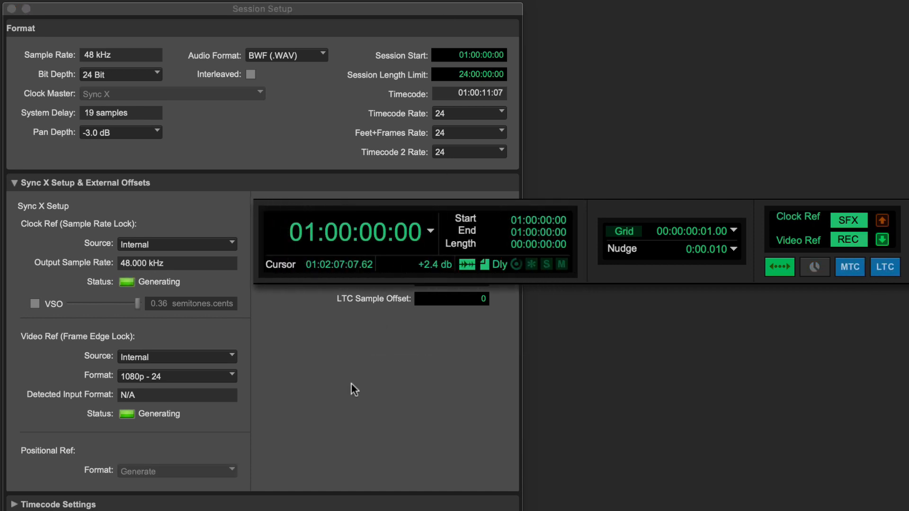